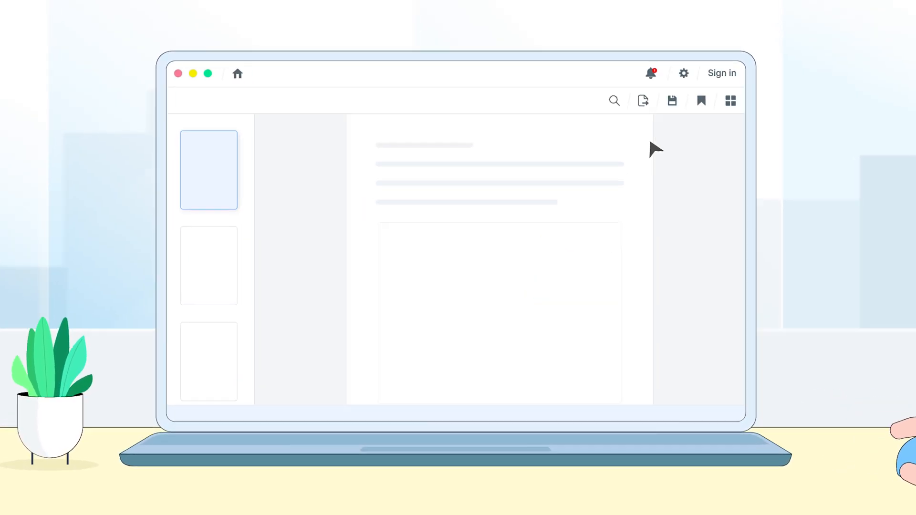
Step: Generate the sample PDF and open the three-page Syncfusion Careers application form in the viewer
left_click(672, 100)
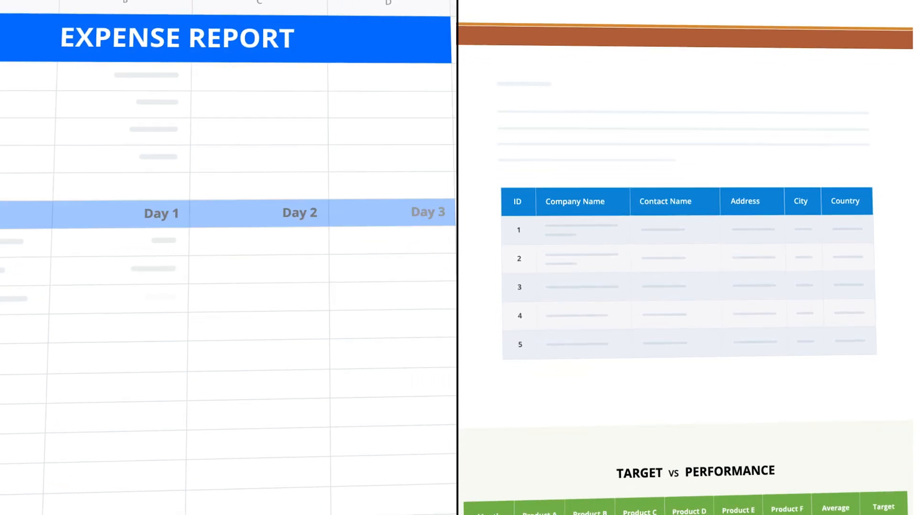
scroll("down", 3)
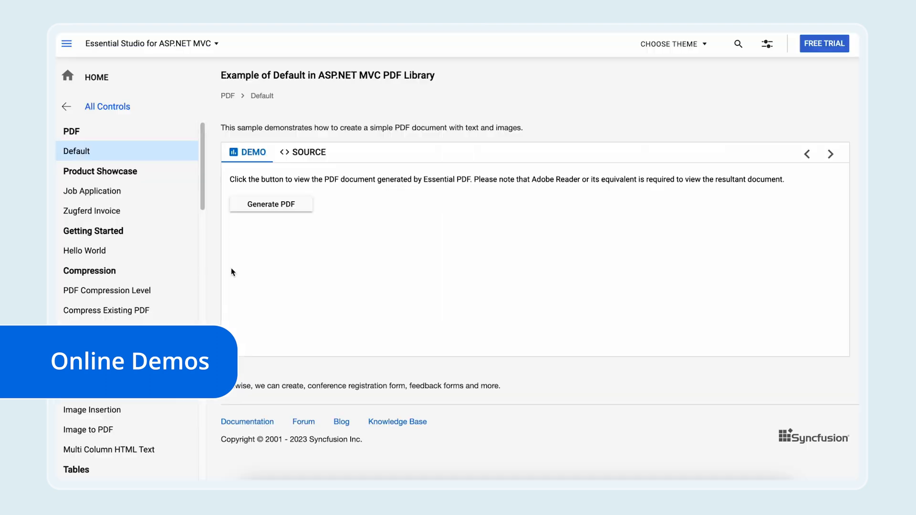
left_click(270, 203)
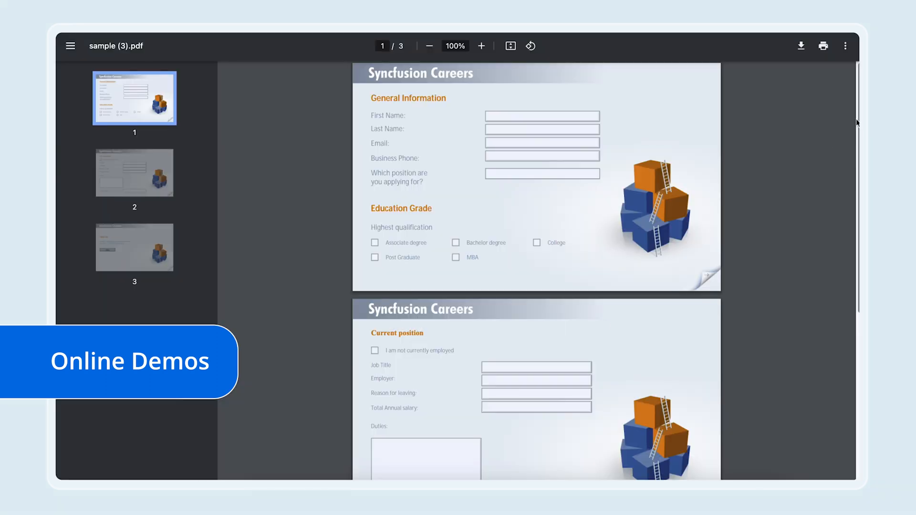